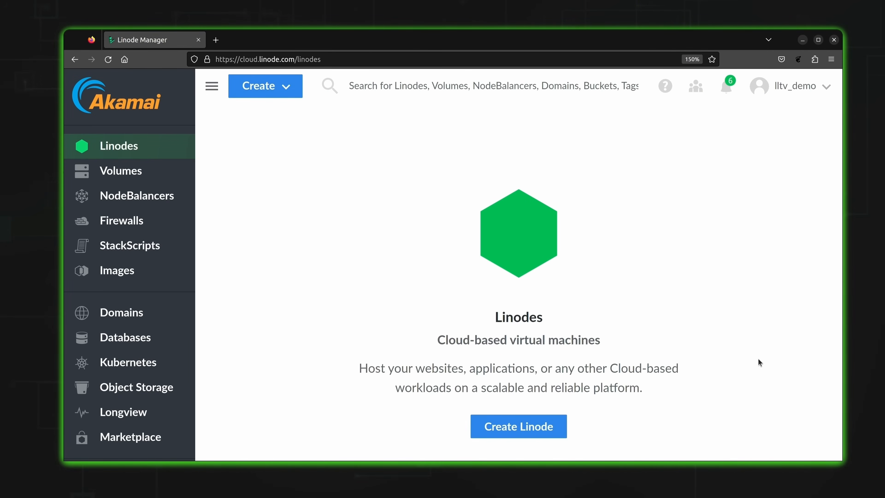
# Step: Start creating a new Linode and browse the distribution image list with Debian 11 selected
pyautogui.click(517, 426)
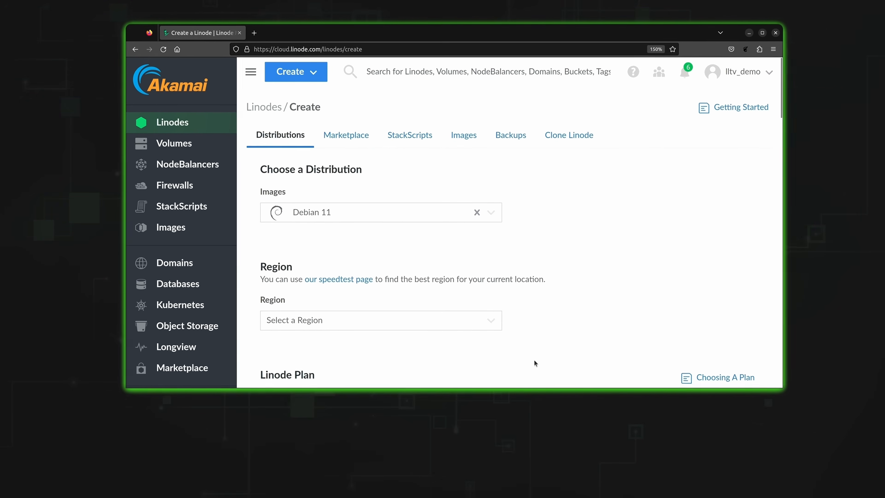
pyautogui.scroll(-3)
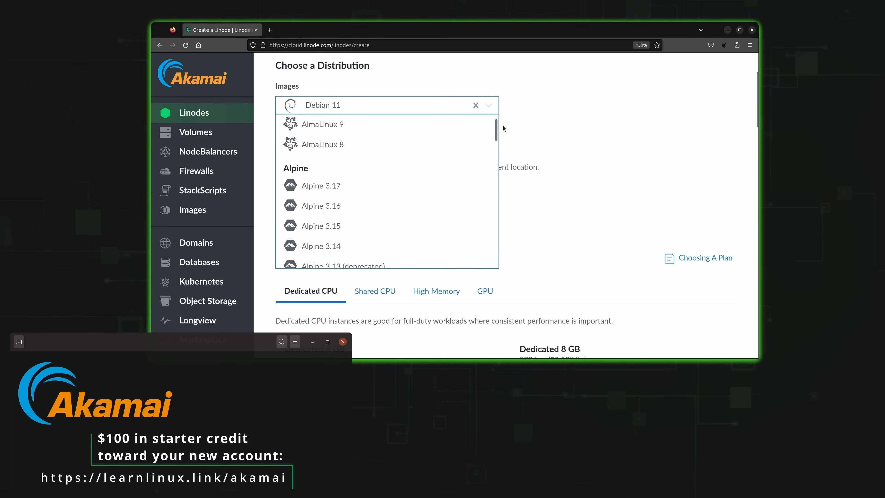
pyautogui.scroll(-3)
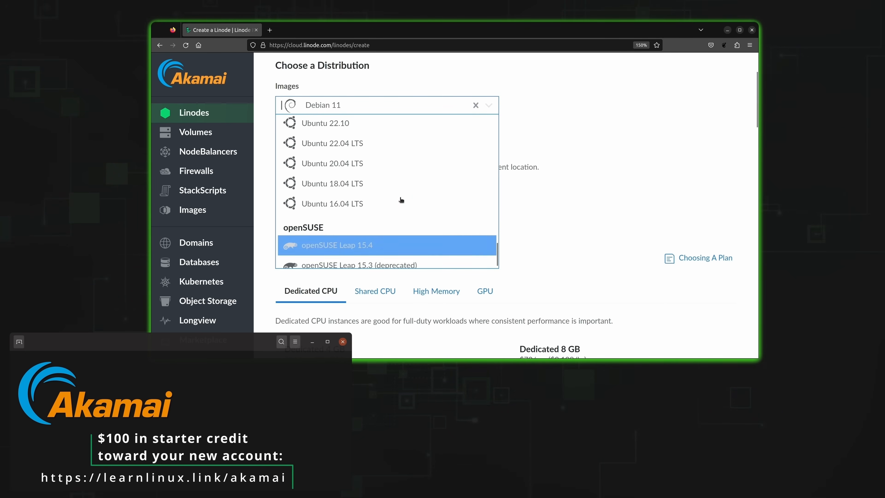
pyautogui.moveTo(332, 163)
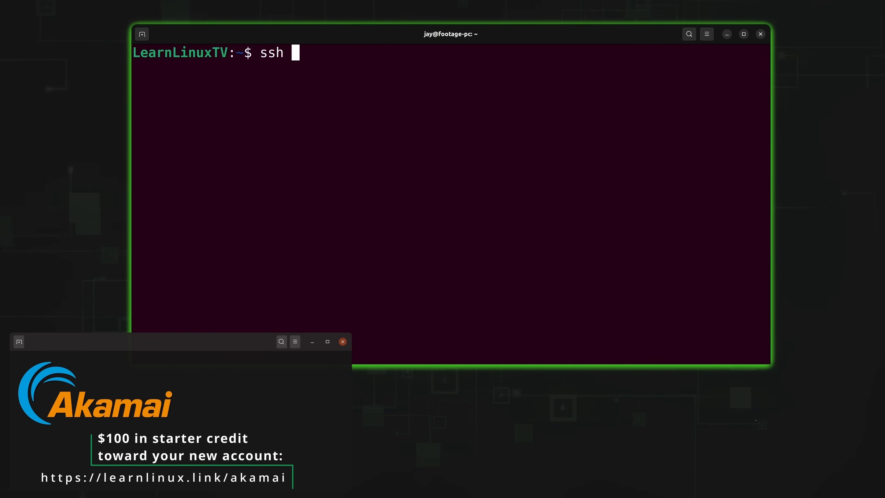
pyautogui.write('root@')
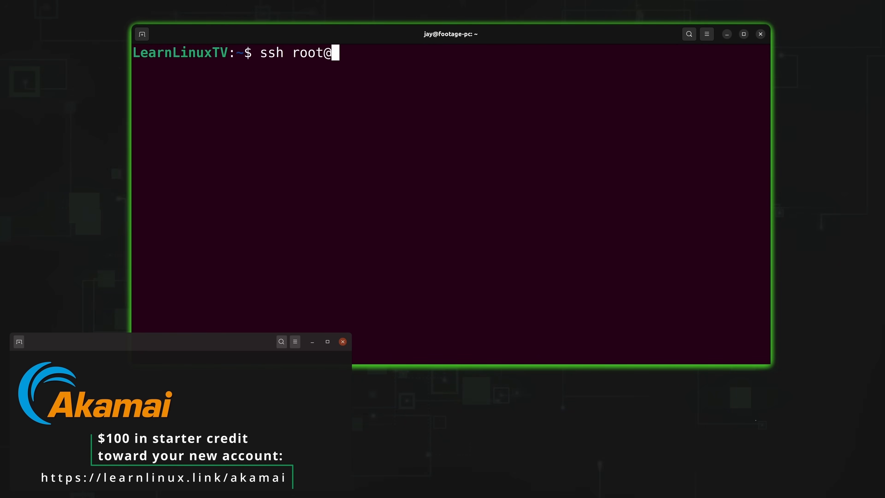
pyautogui.write('104.200.28.187')
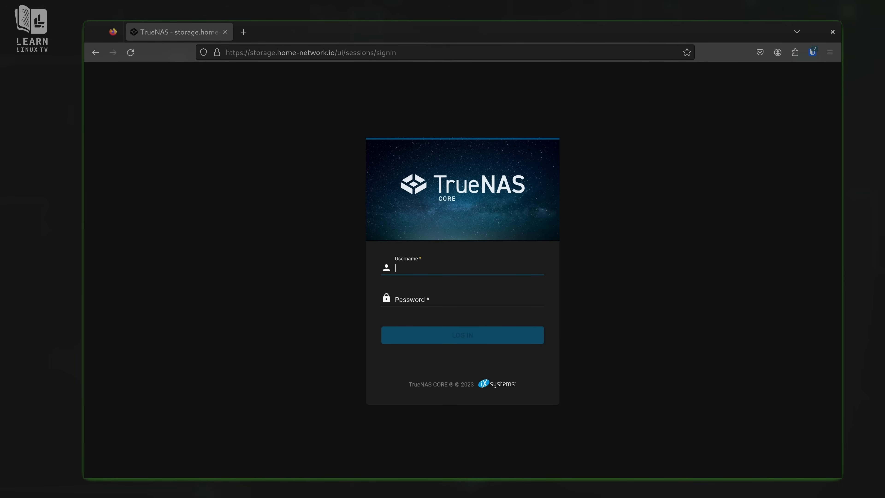
# Step: Log into TrueNAS CORE as root using the Bitwarden truenas login and dismiss the save-login prompt
pyautogui.click(812, 52)
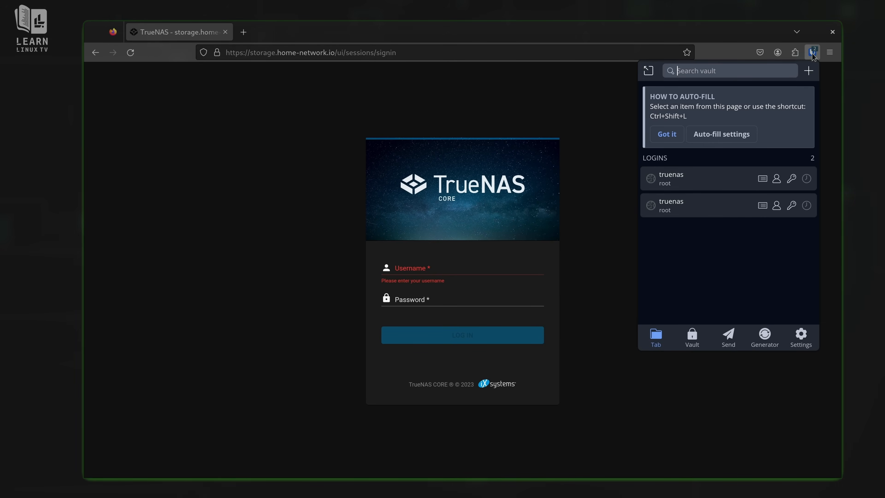
pyautogui.click(695, 179)
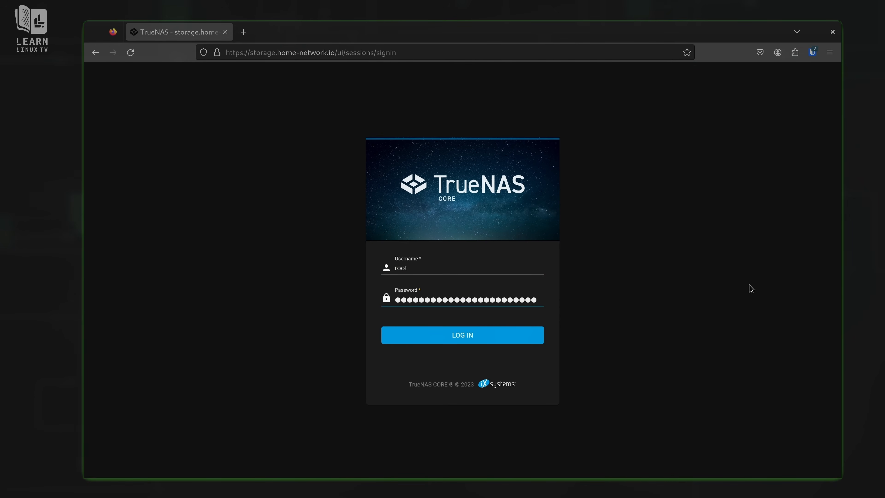
pyautogui.click(460, 335)
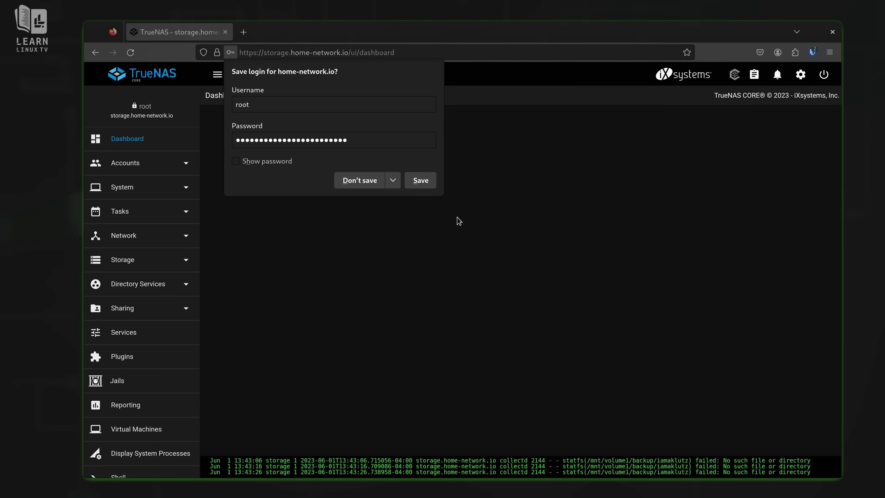
pyautogui.click(359, 180)
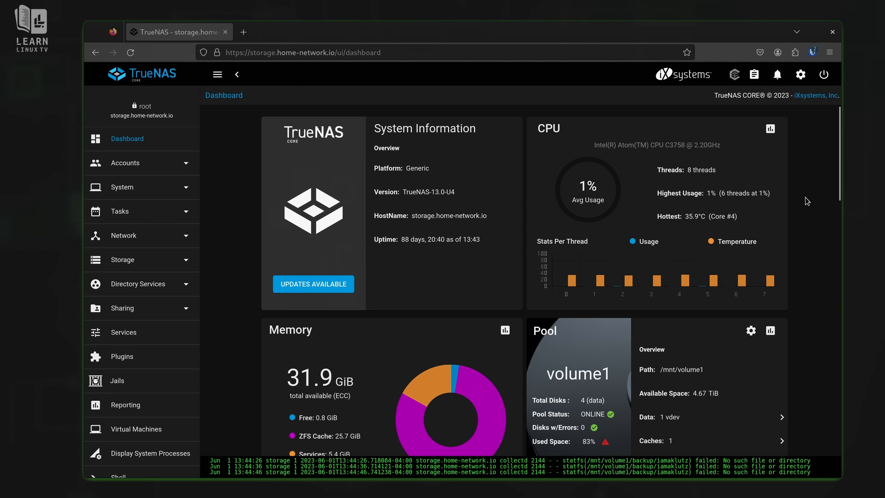
pyautogui.moveTo(646, 148)
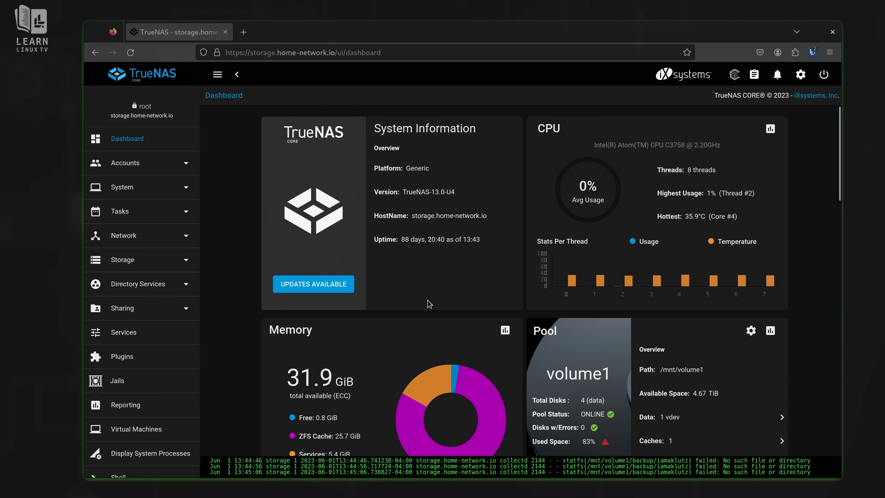
# Step: View the volume2 pool widget on the dashboard and expand the Storage sidebar section
pyautogui.scroll(-3)
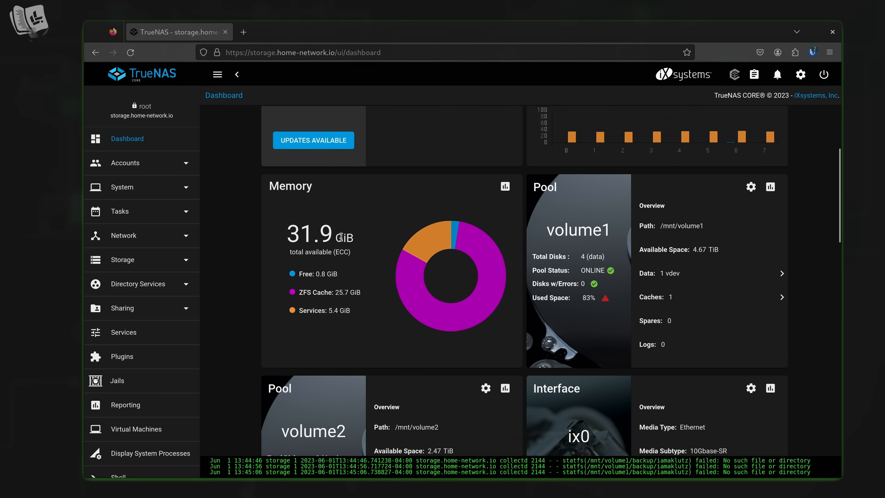
pyautogui.moveTo(398, 334)
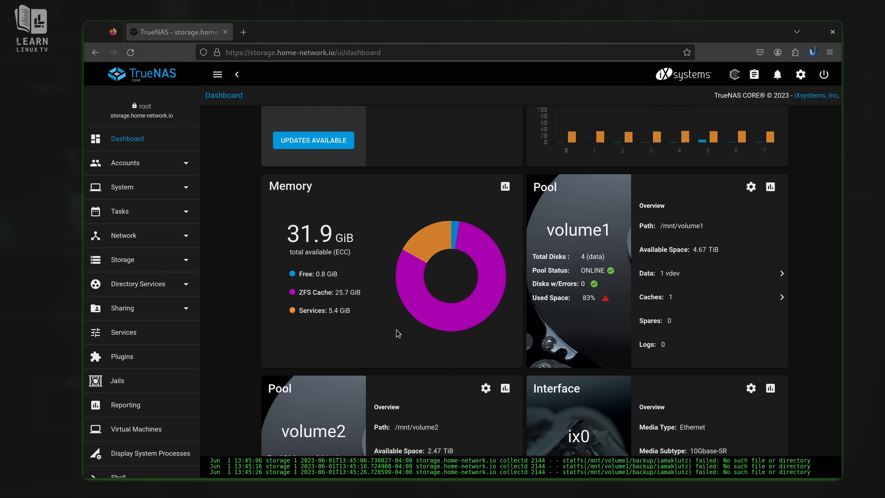
pyautogui.moveTo(693, 253)
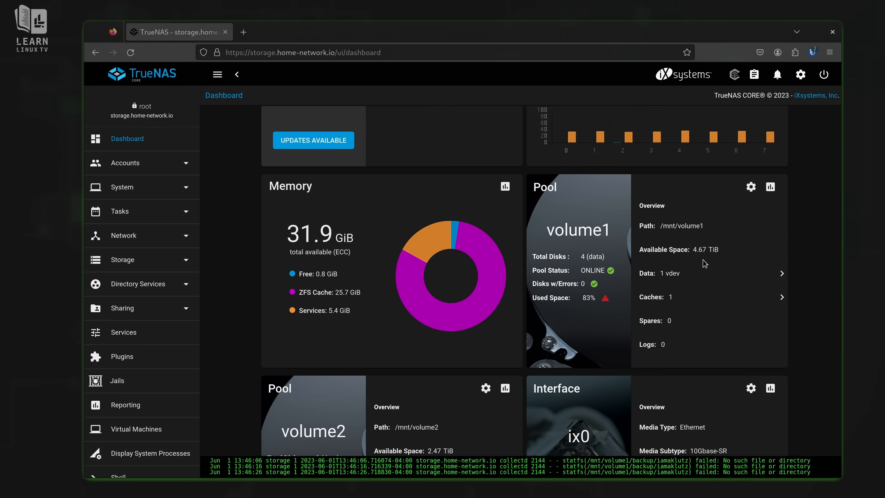
pyautogui.click(122, 259)
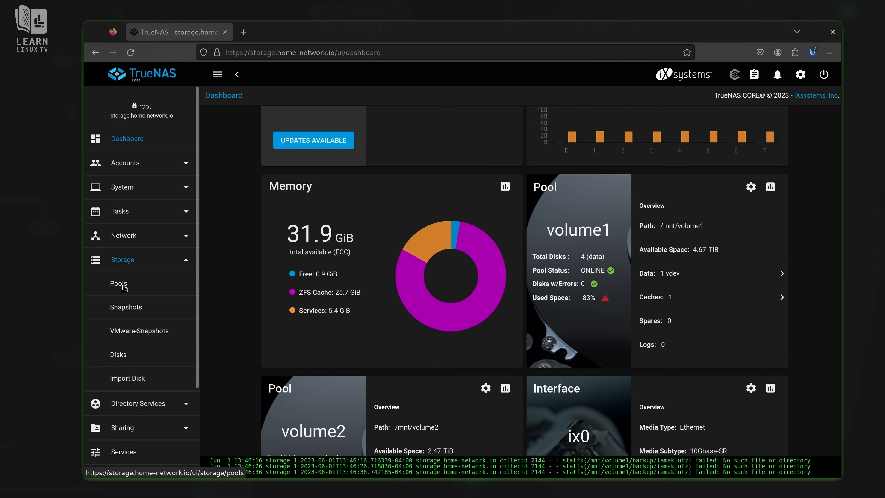
# Step: Show the Storage Pools page listing volume1's datasets such as proxmox, backup and home
pyautogui.click(118, 283)
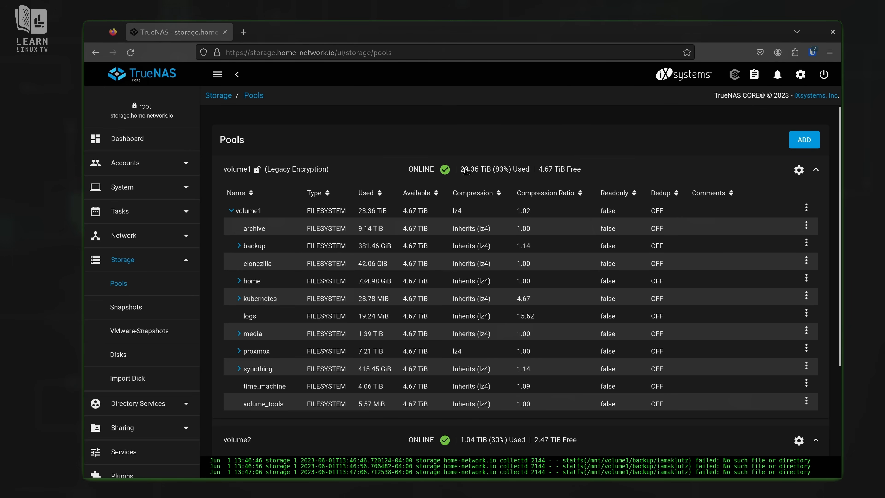
pyautogui.moveTo(475, 176)
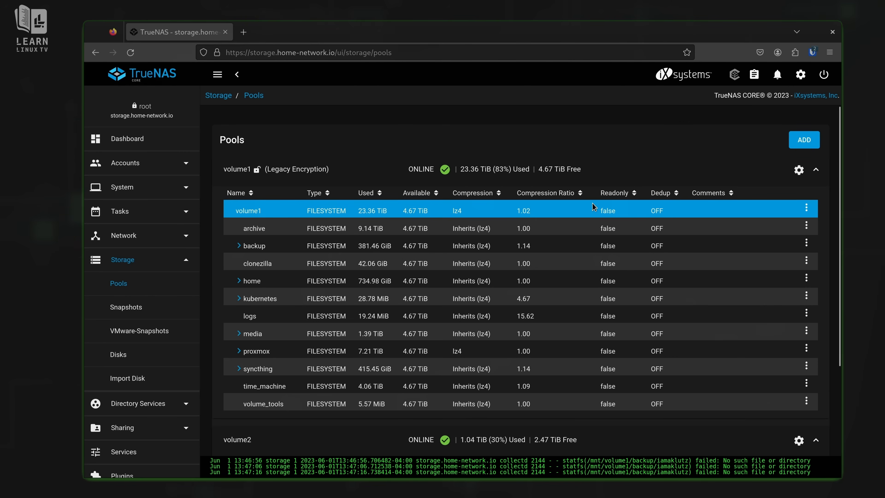
pyautogui.scroll(-3)
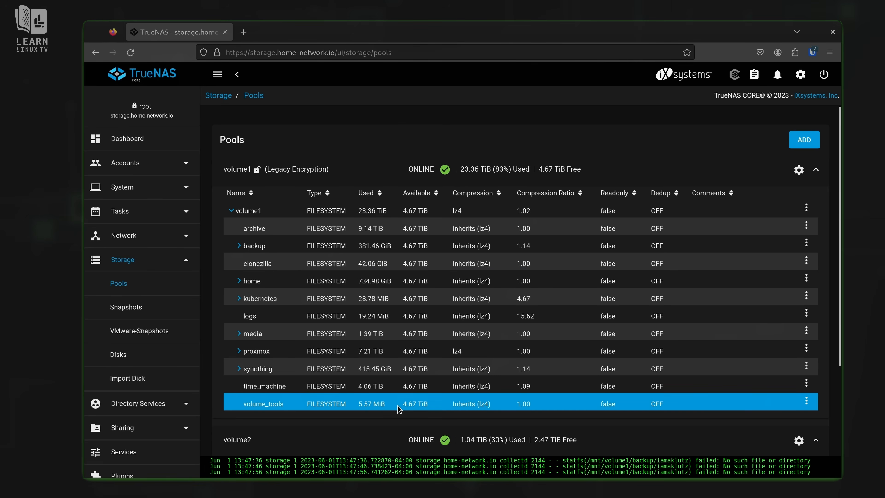
pyautogui.scroll(-3)
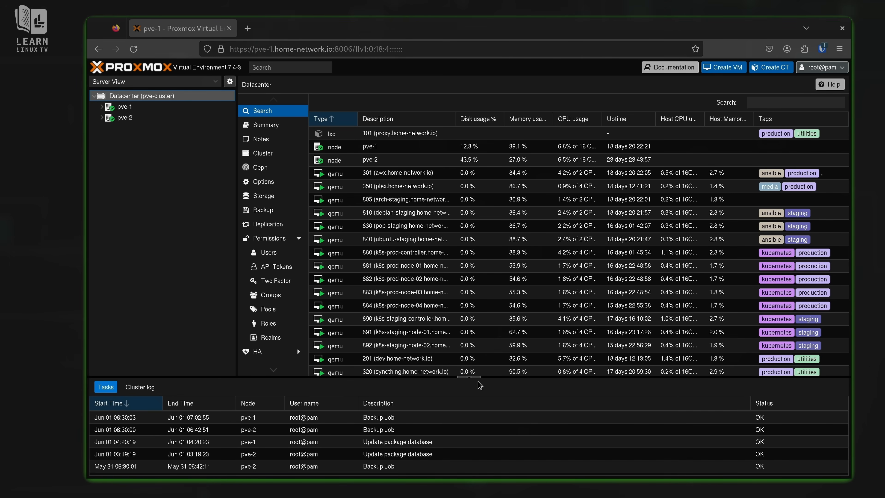
pyautogui.moveTo(182, 291)
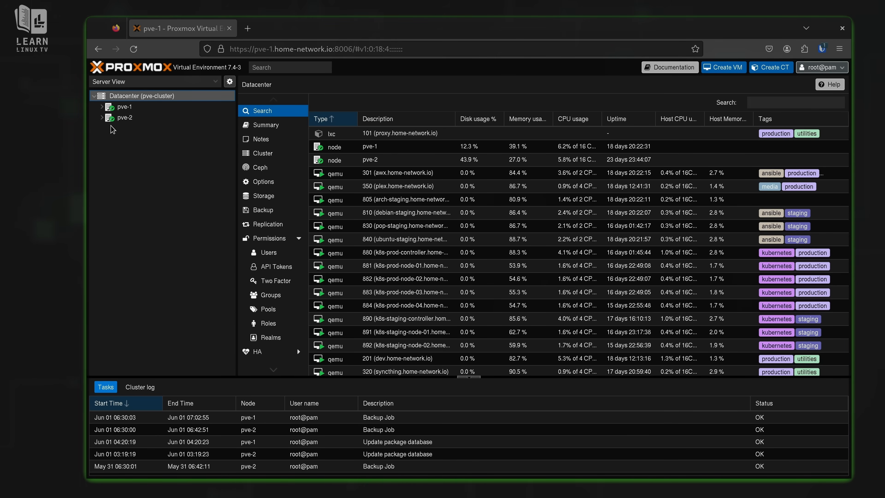
# Step: View the pve-cluster datacenter overview in Server View with nodes pve-1 and pve-2
pyautogui.click(124, 107)
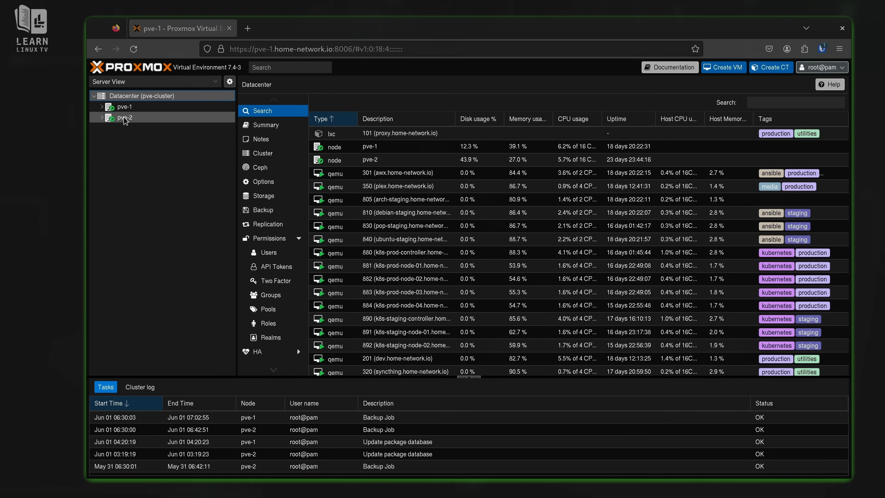
# Step: Expand nodes pve-1 and pve-2 and show the actions for template 905 (debian-12)
pyautogui.click(101, 106)
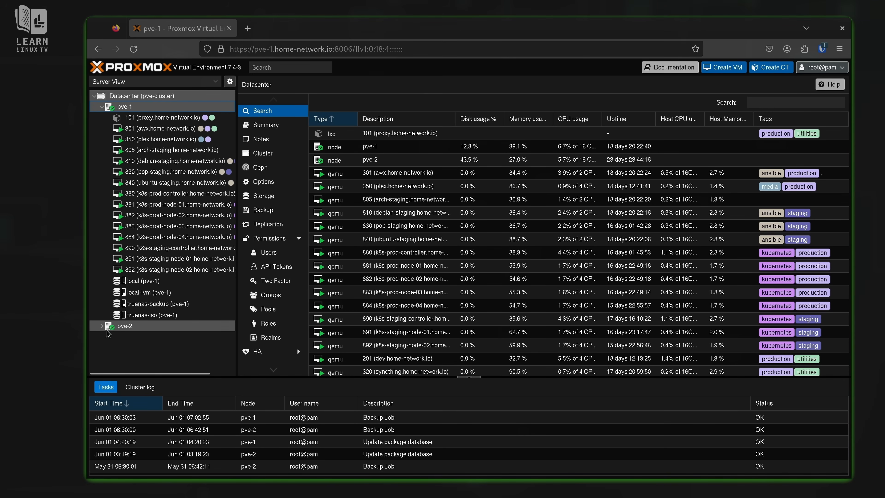
pyautogui.click(102, 326)
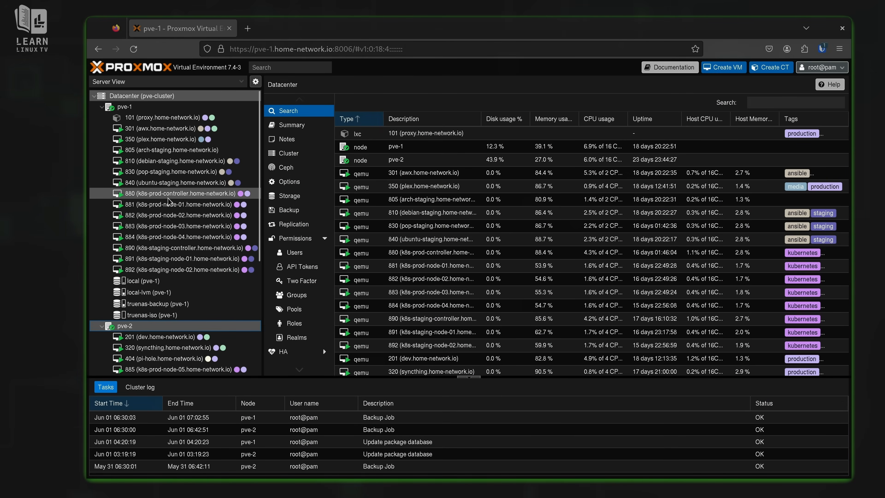
pyautogui.moveTo(170, 258)
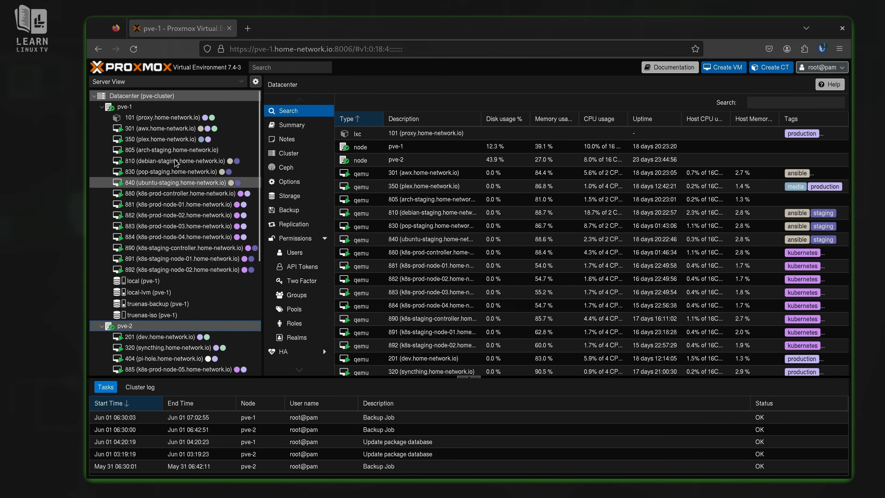
pyautogui.moveTo(192, 348)
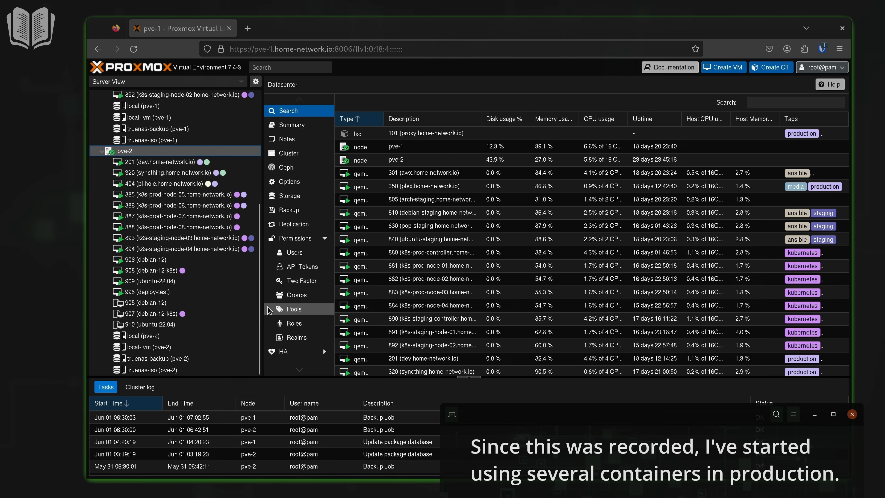
pyautogui.moveTo(163, 281)
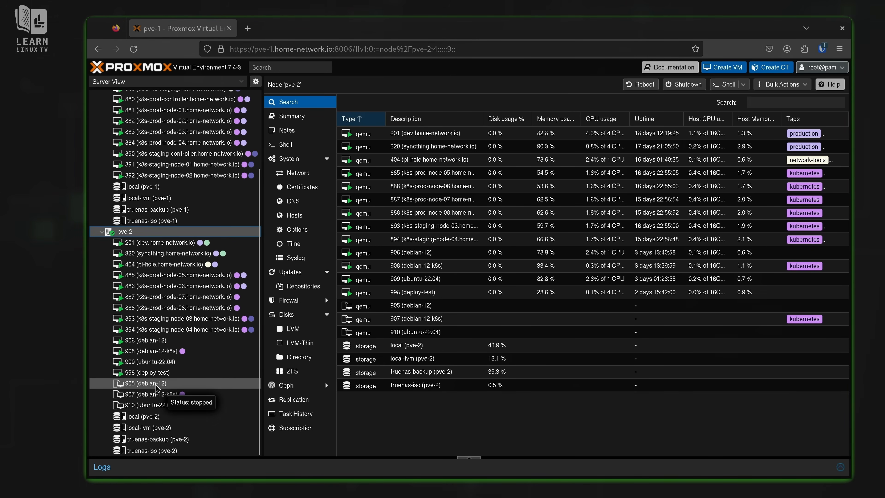
pyautogui.rightClick(149, 383)
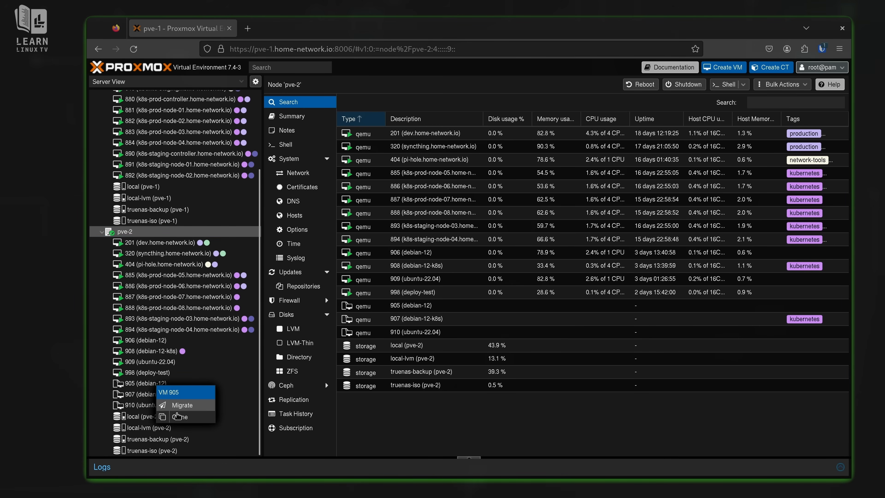
pyautogui.moveTo(179, 417)
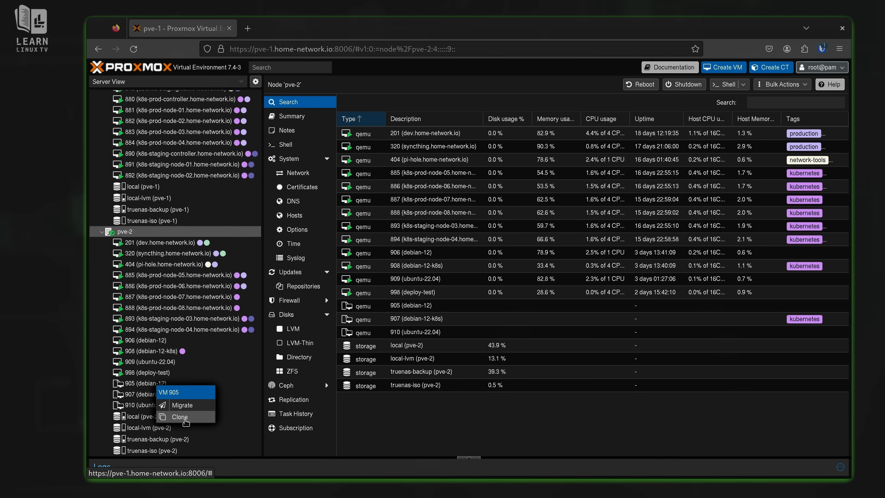
# Step: Clone template 905 as VM ID 996 named debian using Full Clone mode
pyautogui.click(179, 417)
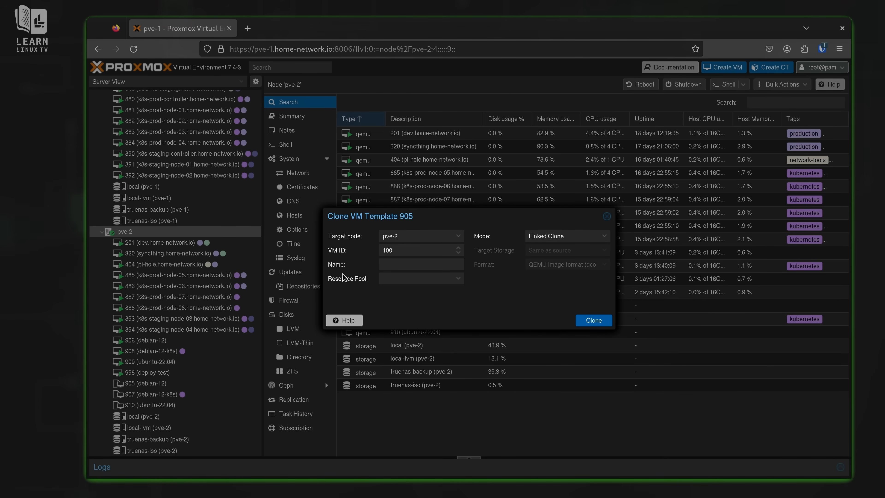
pyautogui.write('996')
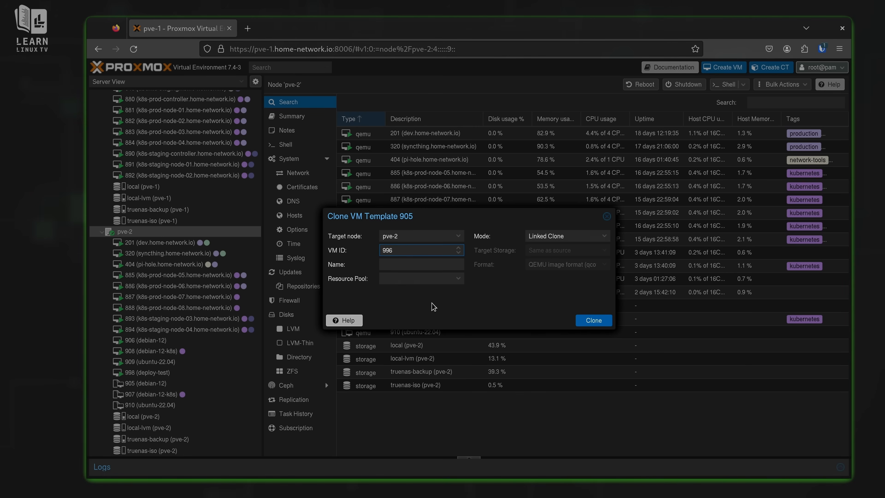
pyautogui.write('d')
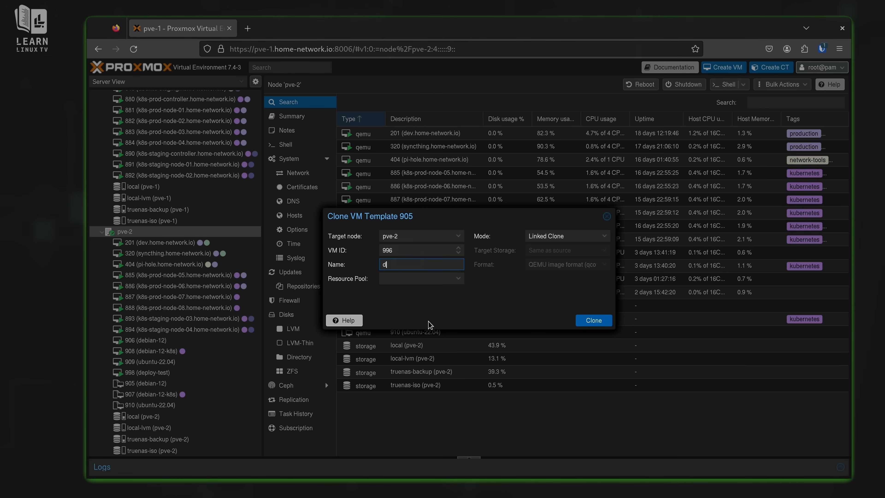
pyautogui.write('ebian')
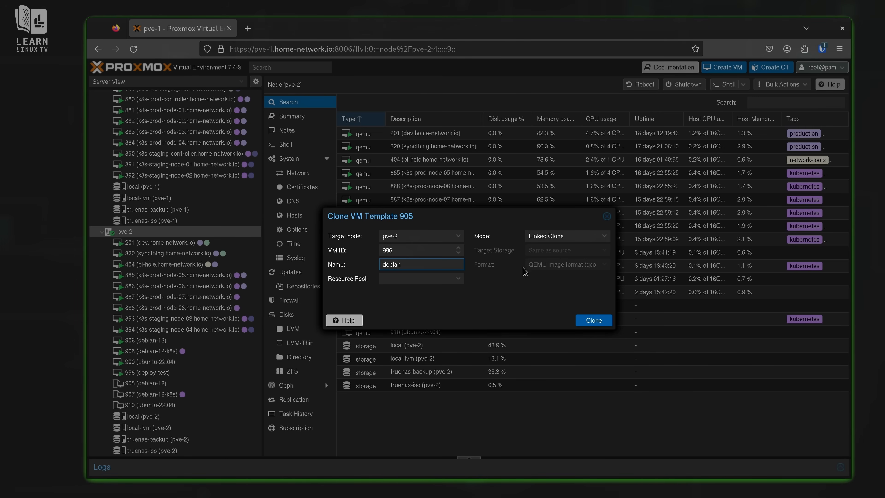
pyautogui.click(566, 235)
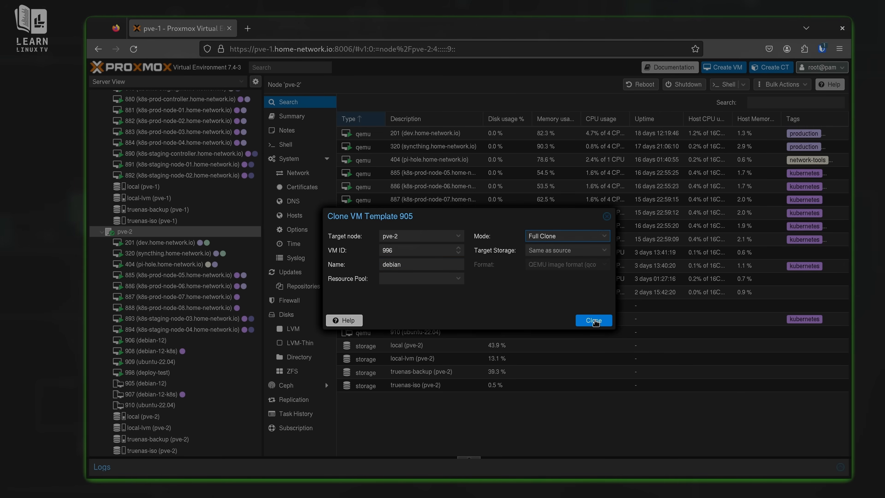
pyautogui.click(593, 320)
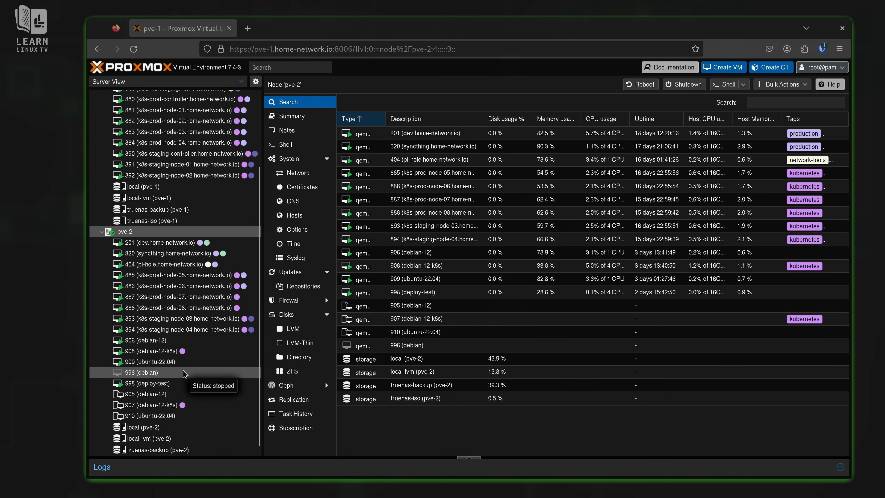
# Step: Review the hardware settings of the new VM 996 'debian' on pve-2
pyautogui.rightClick(148, 372)
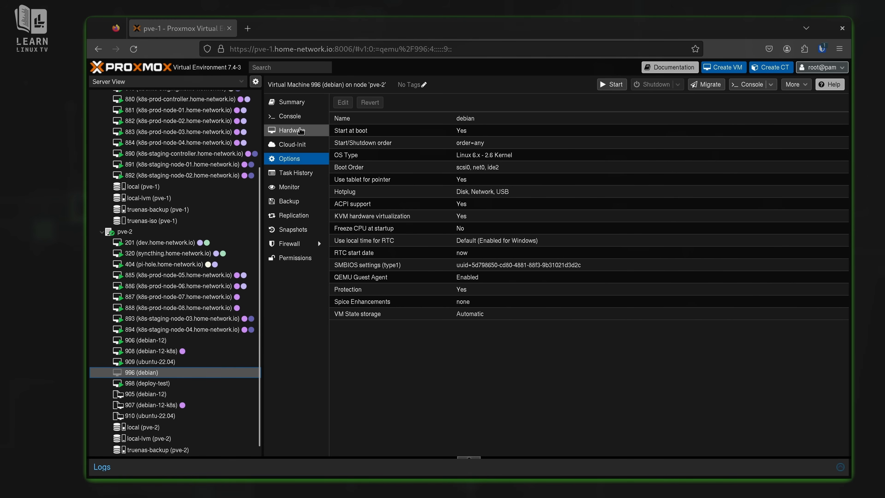
pyautogui.click(289, 116)
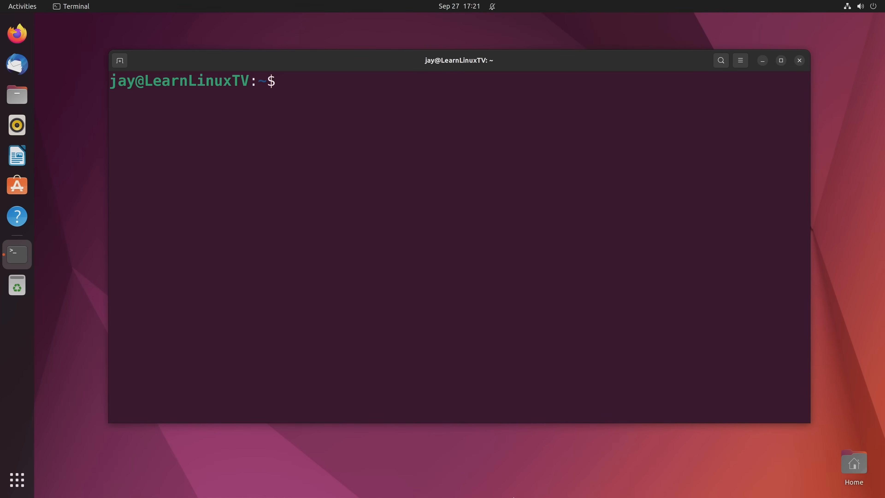
# Step: Run sudo apt install mainline and confirm Y to install it with its dependencies
pyautogui.write('sudo apt ins')
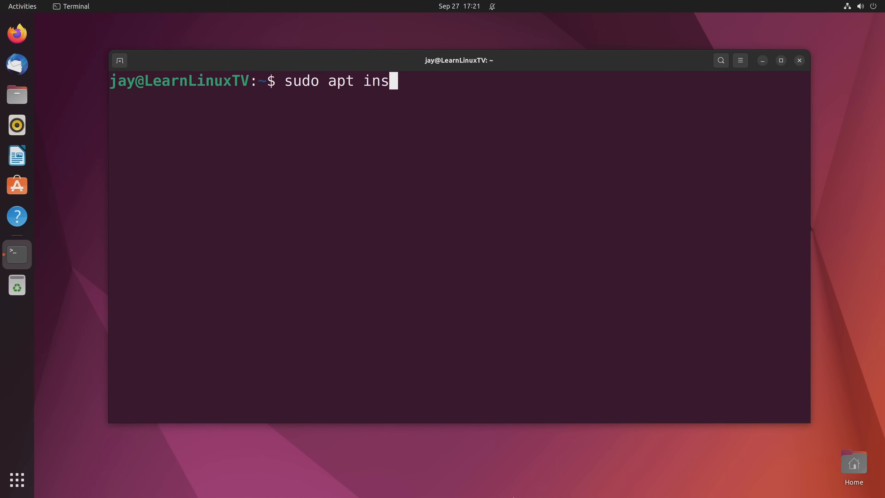
pyautogui.write('tall mainline')
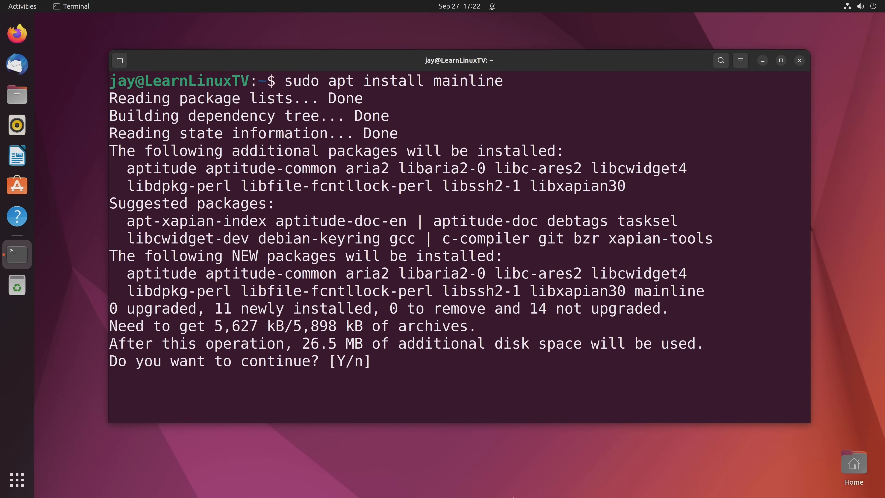
pyautogui.write('Y')
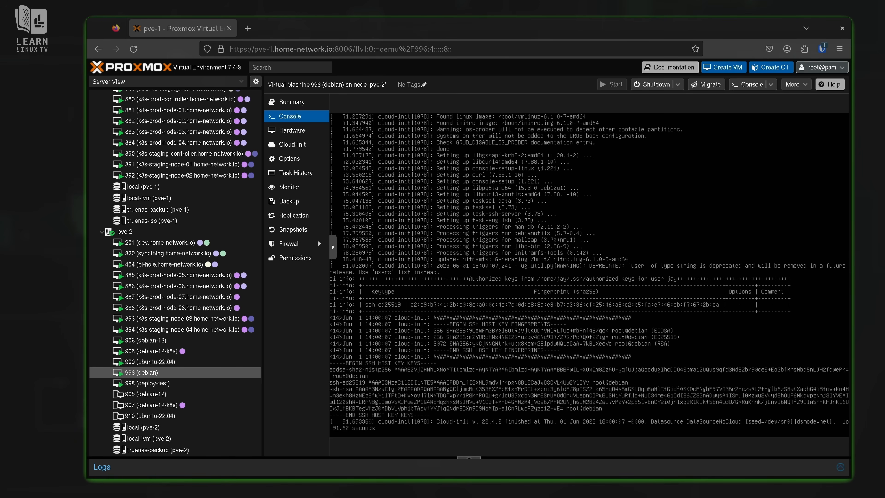
# Step: Scroll the debian VM console output and focus the console at its login prompt
pyautogui.scroll(-3)
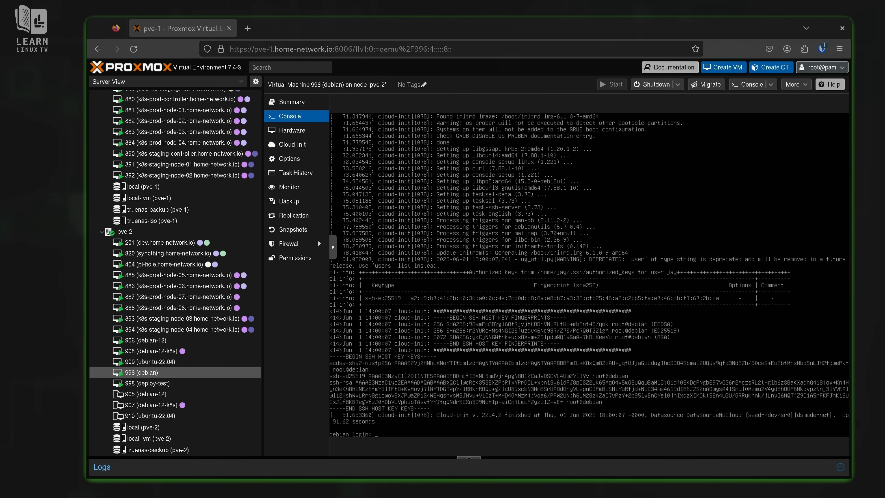
pyautogui.moveTo(420, 123)
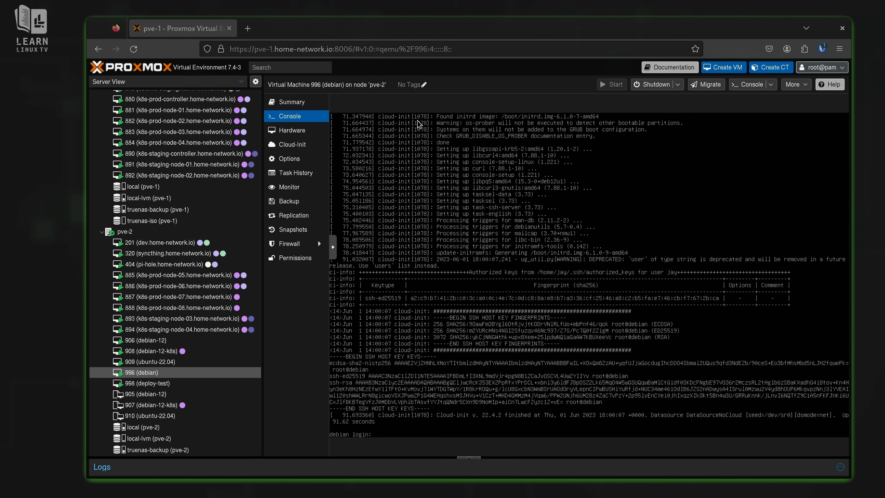
pyautogui.click(292, 103)
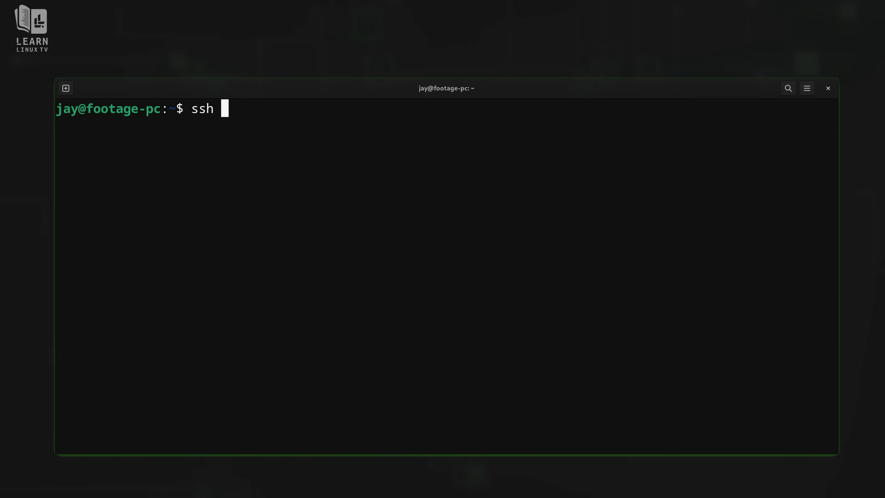
# Step: SSH to the debian VM at 10.10.10.218, answering yes to accept the host key
pyautogui.write('10')
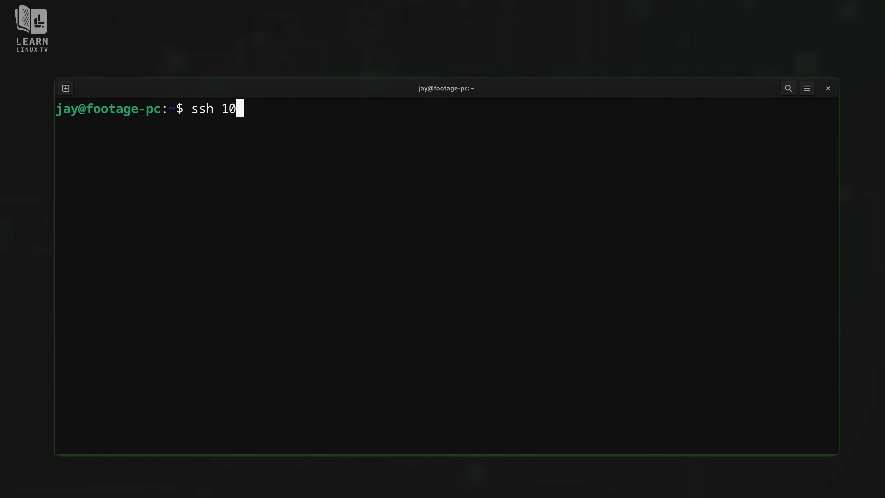
pyautogui.write('.10.1')
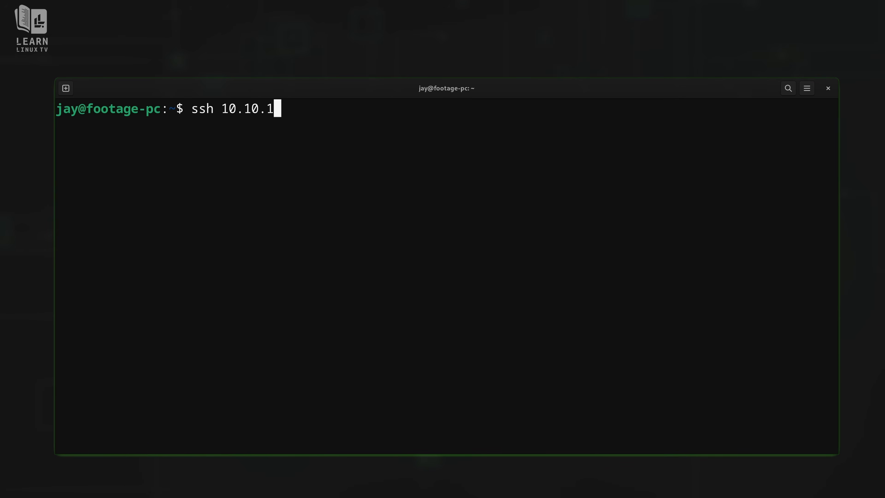
pyautogui.write('0.218')
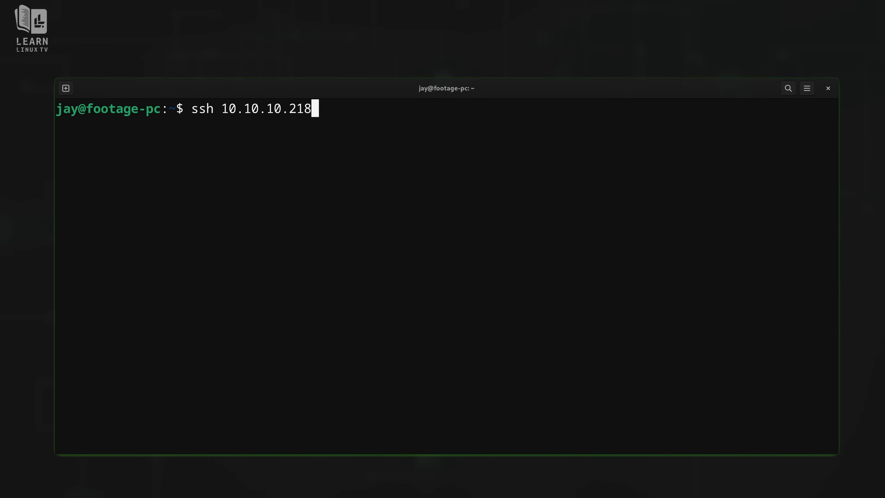
pyautogui.write('yes')
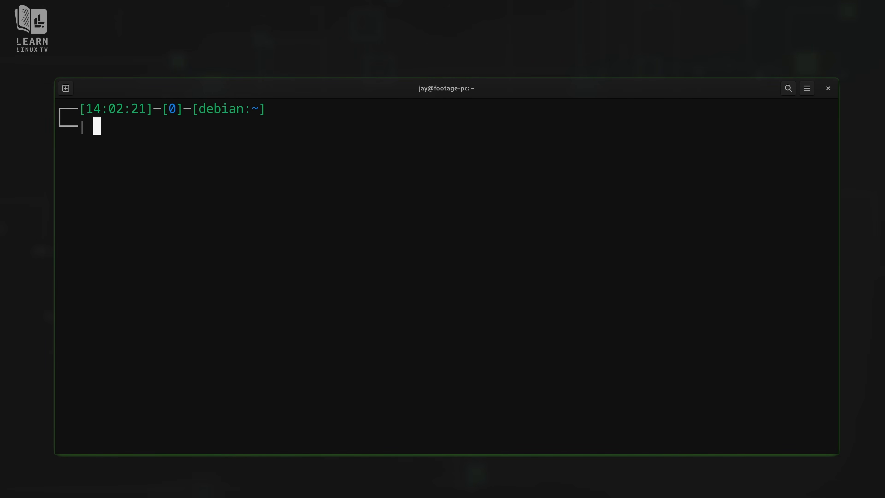
pyautogui.write('systemctl status nod')
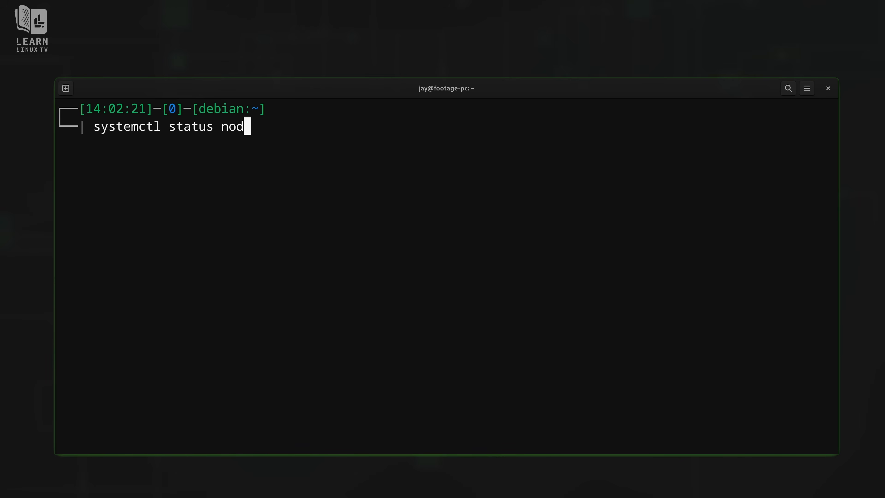
pyautogui.write('eforge_pr')
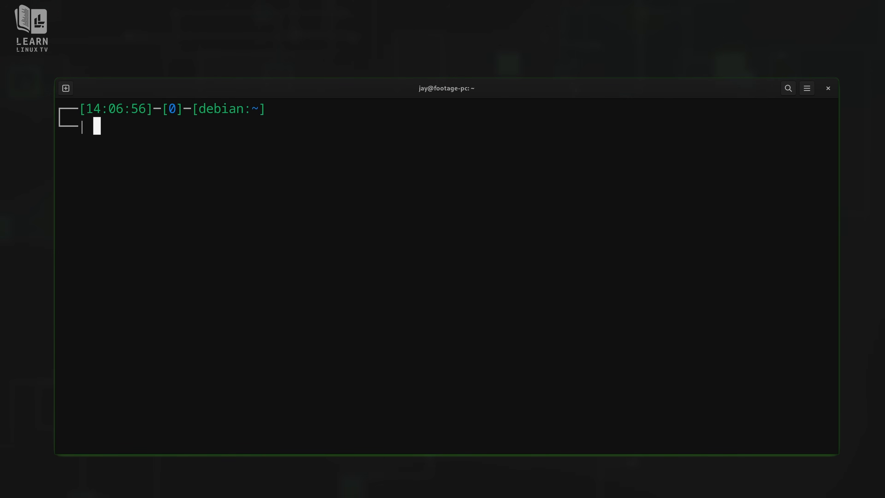
# Step: Run 'provision' to start the Ansible playbook and follow its base system setup tasks reporting ok or skipping
pyautogui.write('provision')
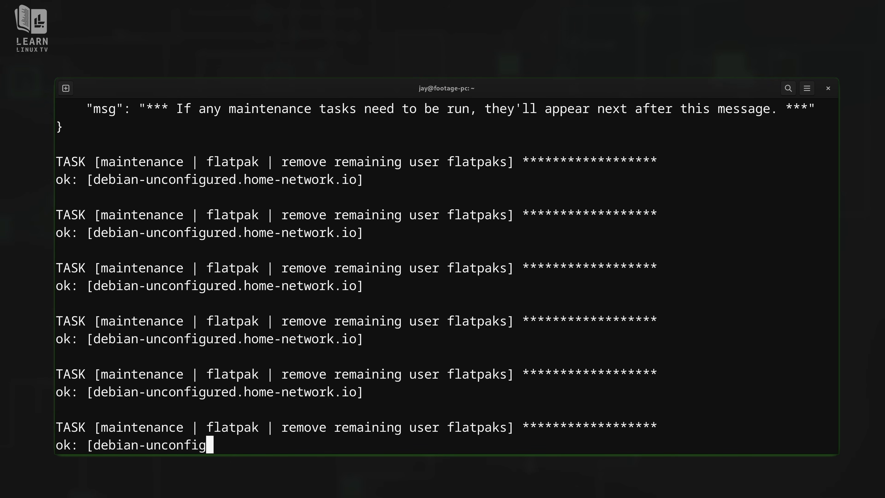
pyautogui.scroll(-3)
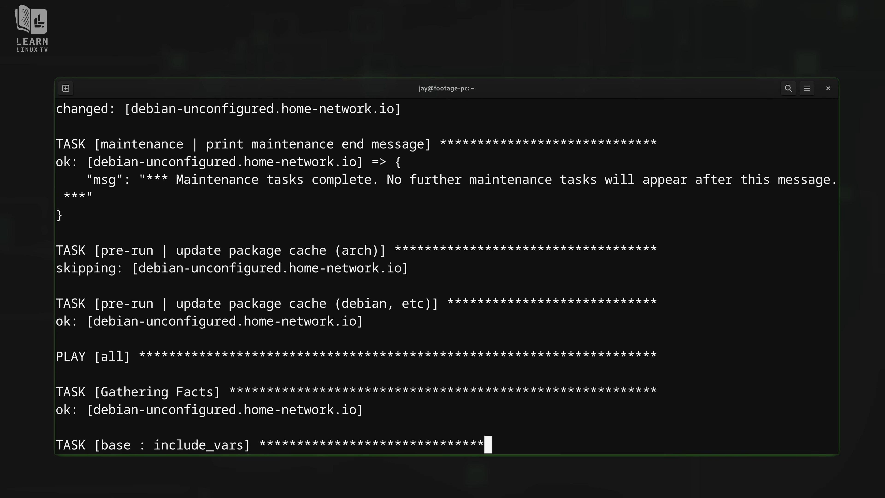
pyautogui.scroll(-3)
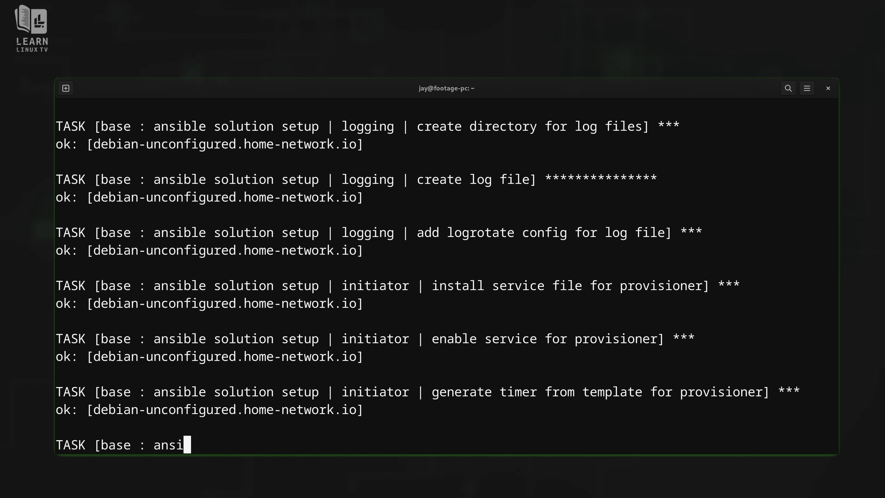
pyautogui.scroll(-3)
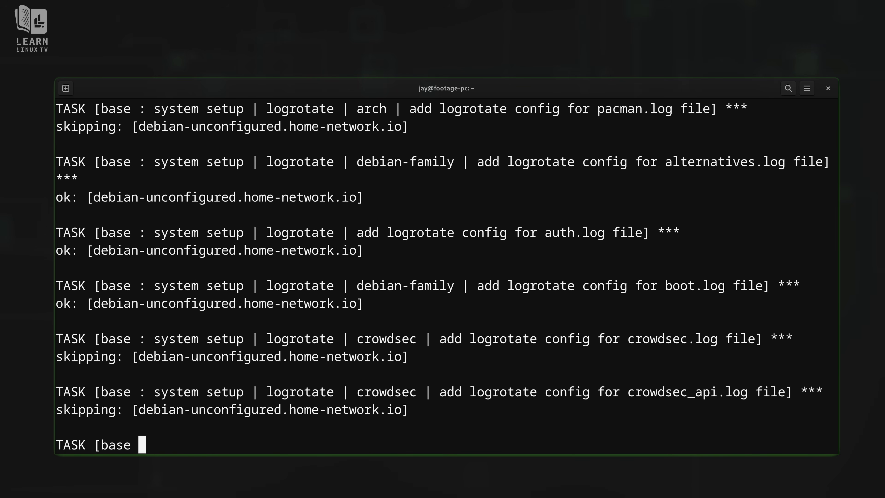
pyautogui.scroll(-3)
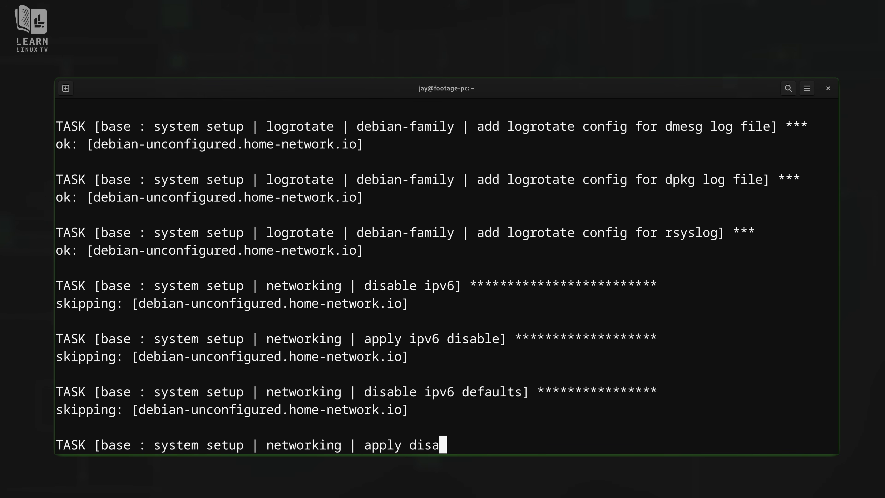
pyautogui.scroll(-3)
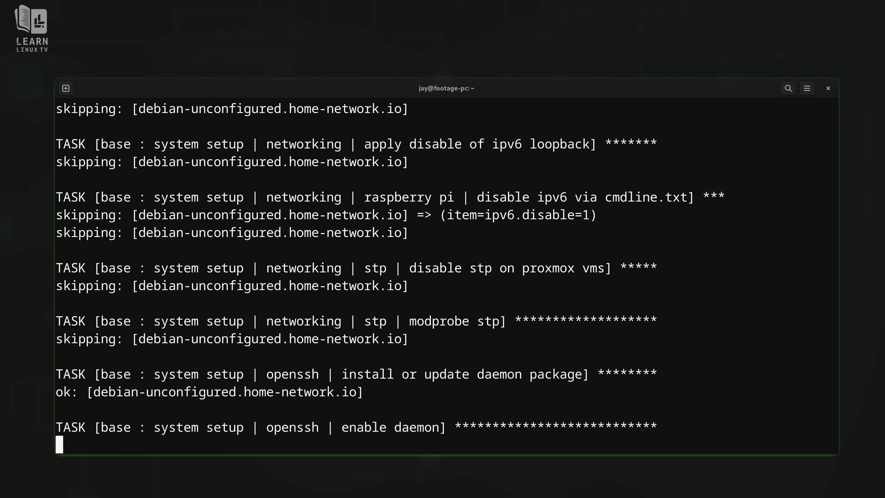
pyautogui.scroll(-3)
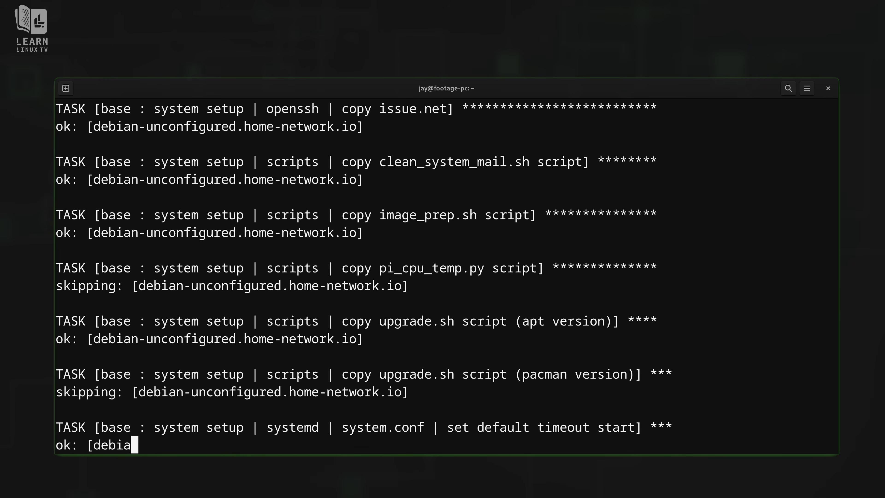
pyautogui.scroll(-3)
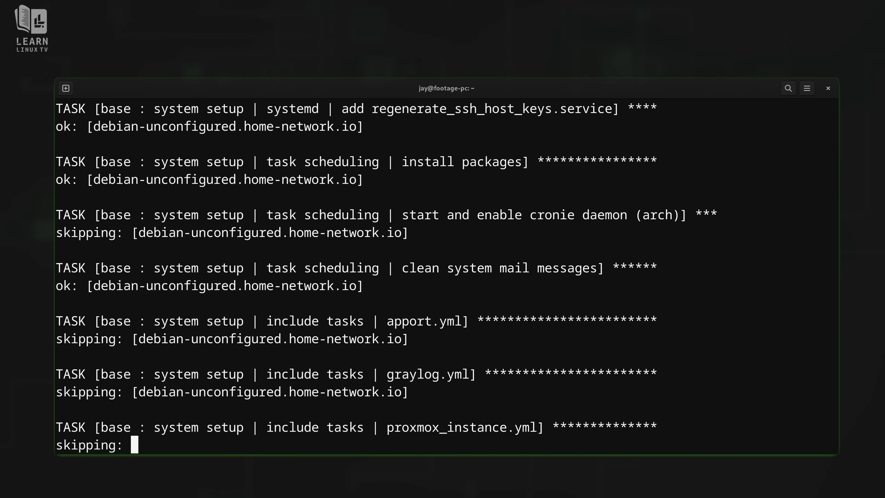